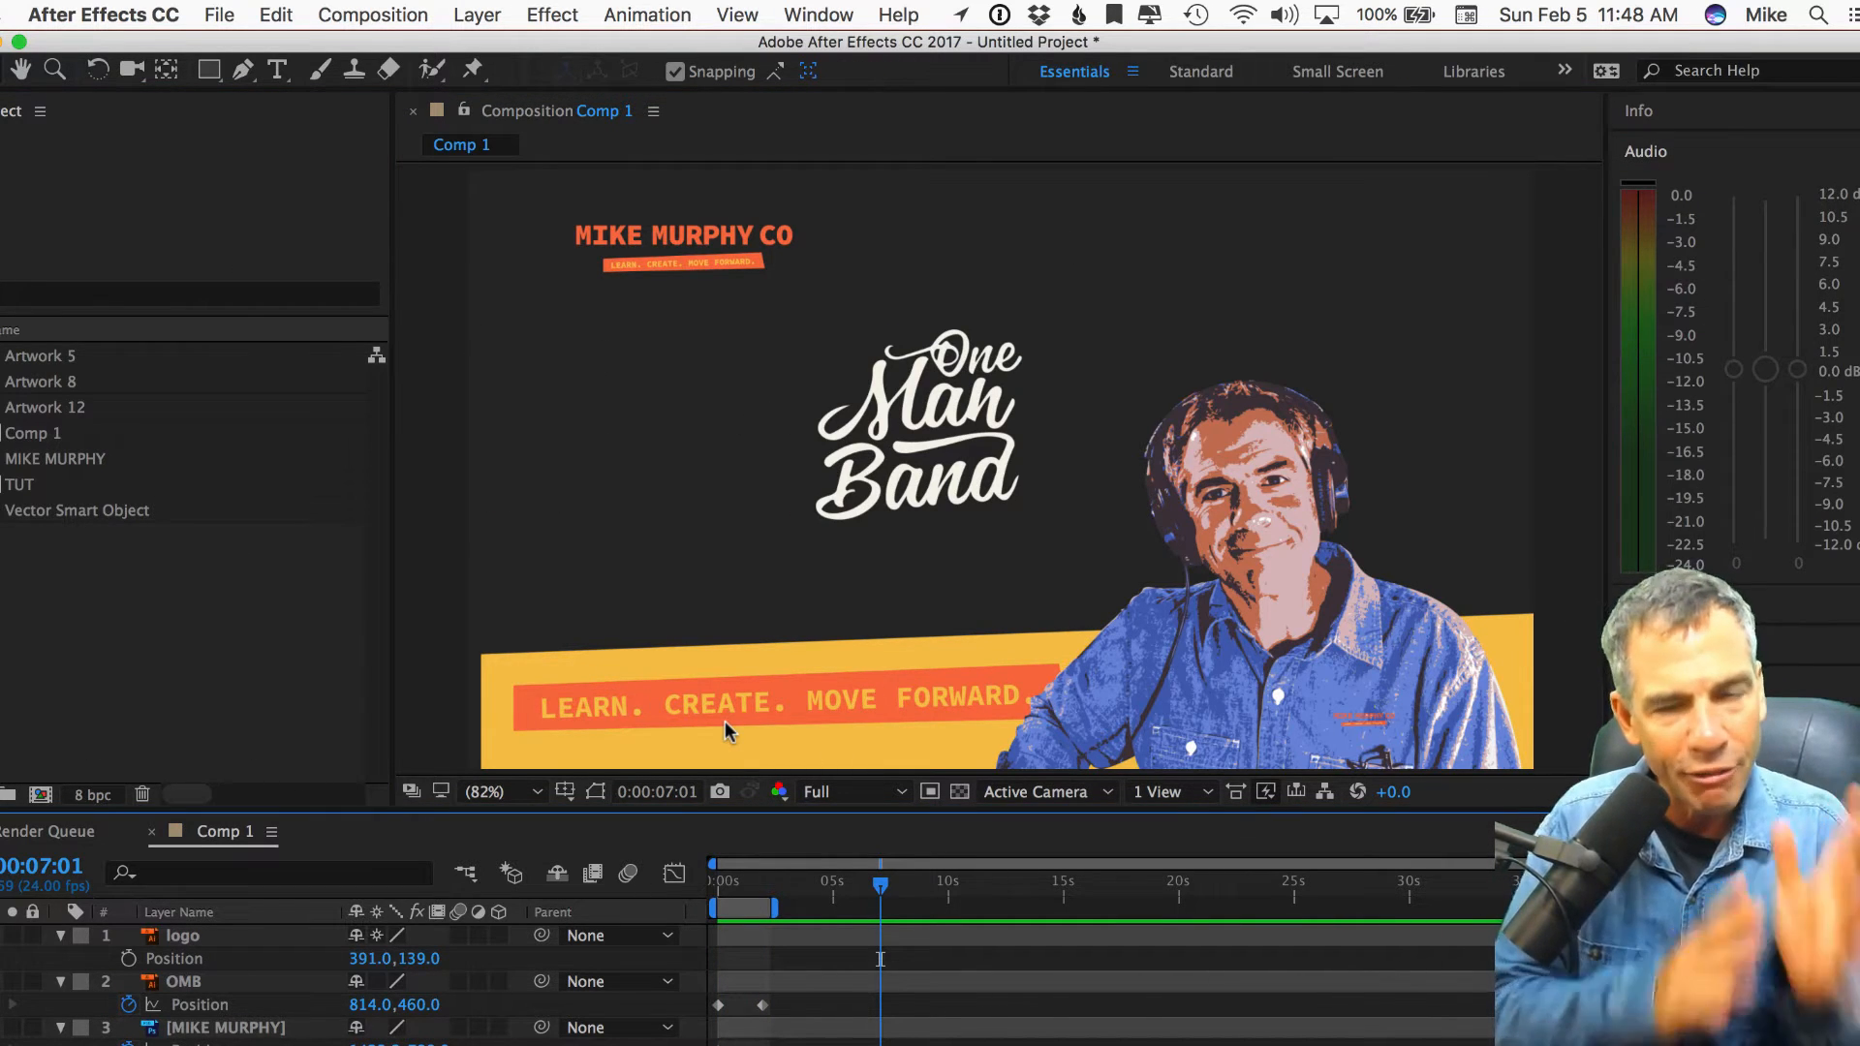
# Maximize the active After Effects panel with tilde, then switch to Audition and Premiere Pro CC 2017
pyautogui.click(243, 69)
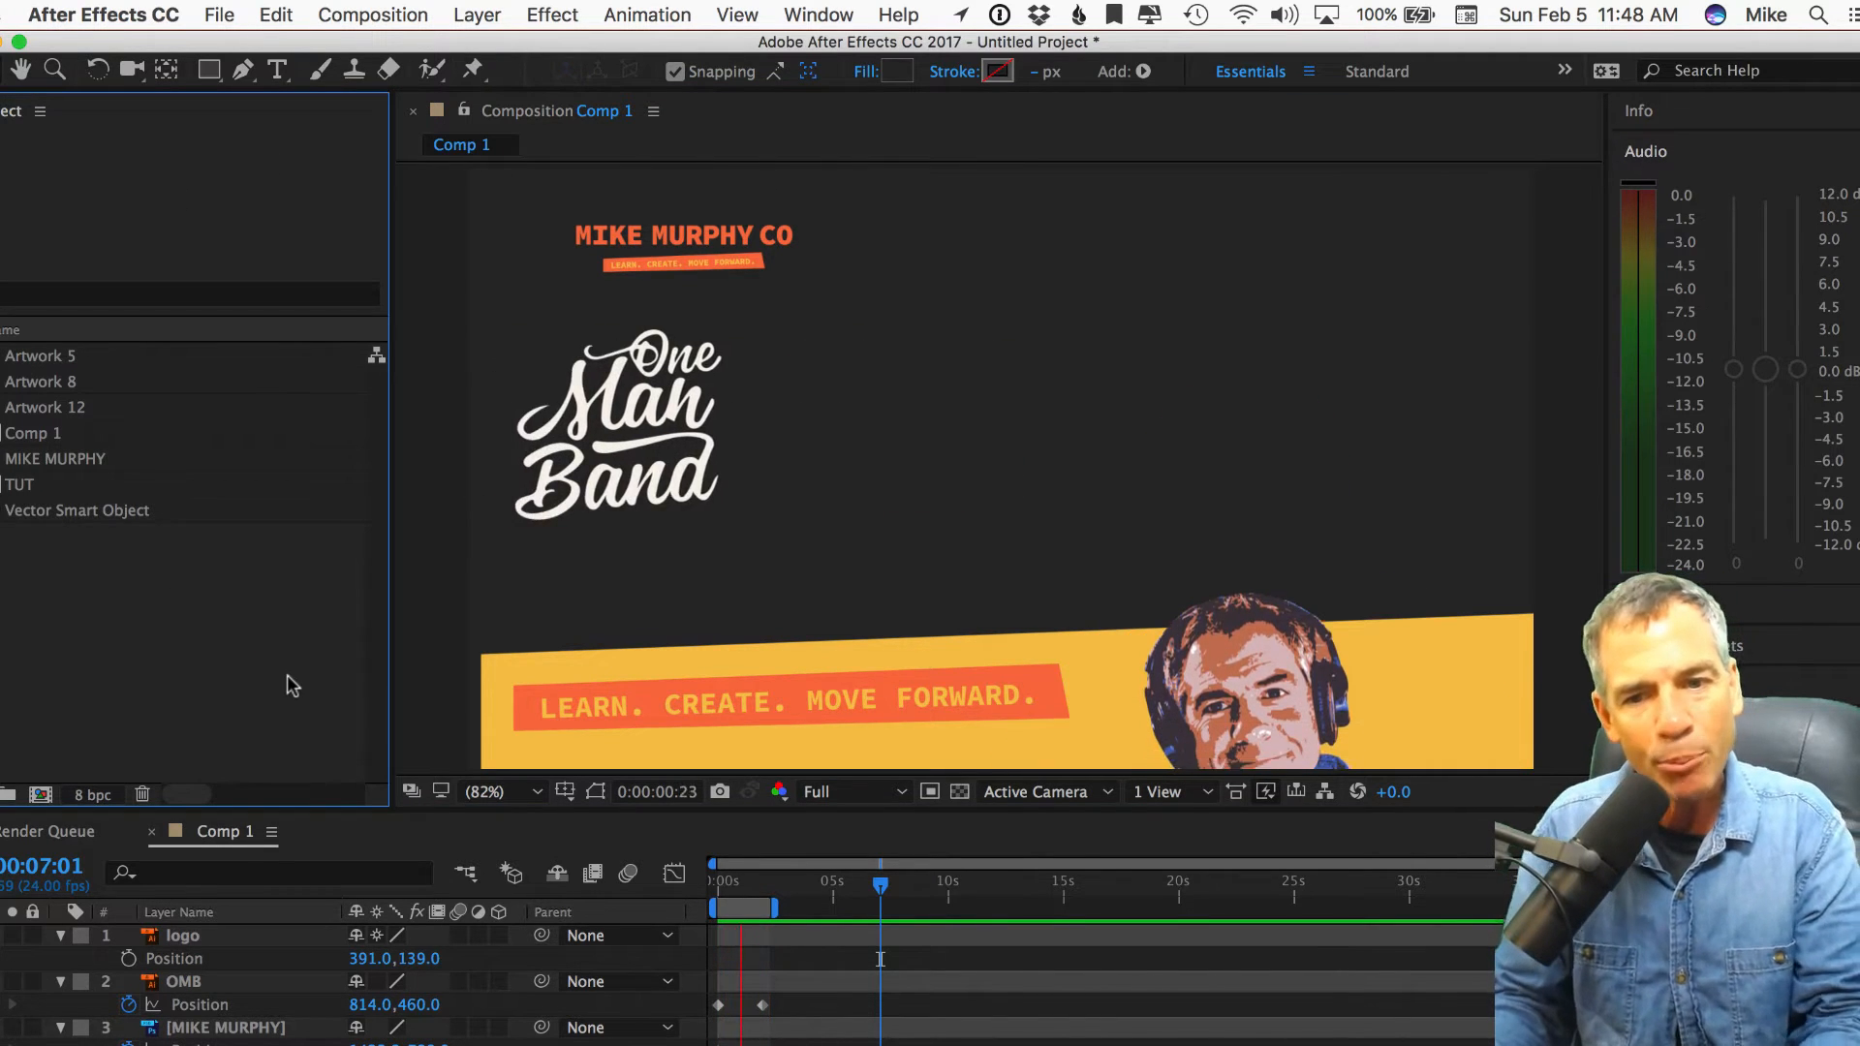
pyautogui.press('`')
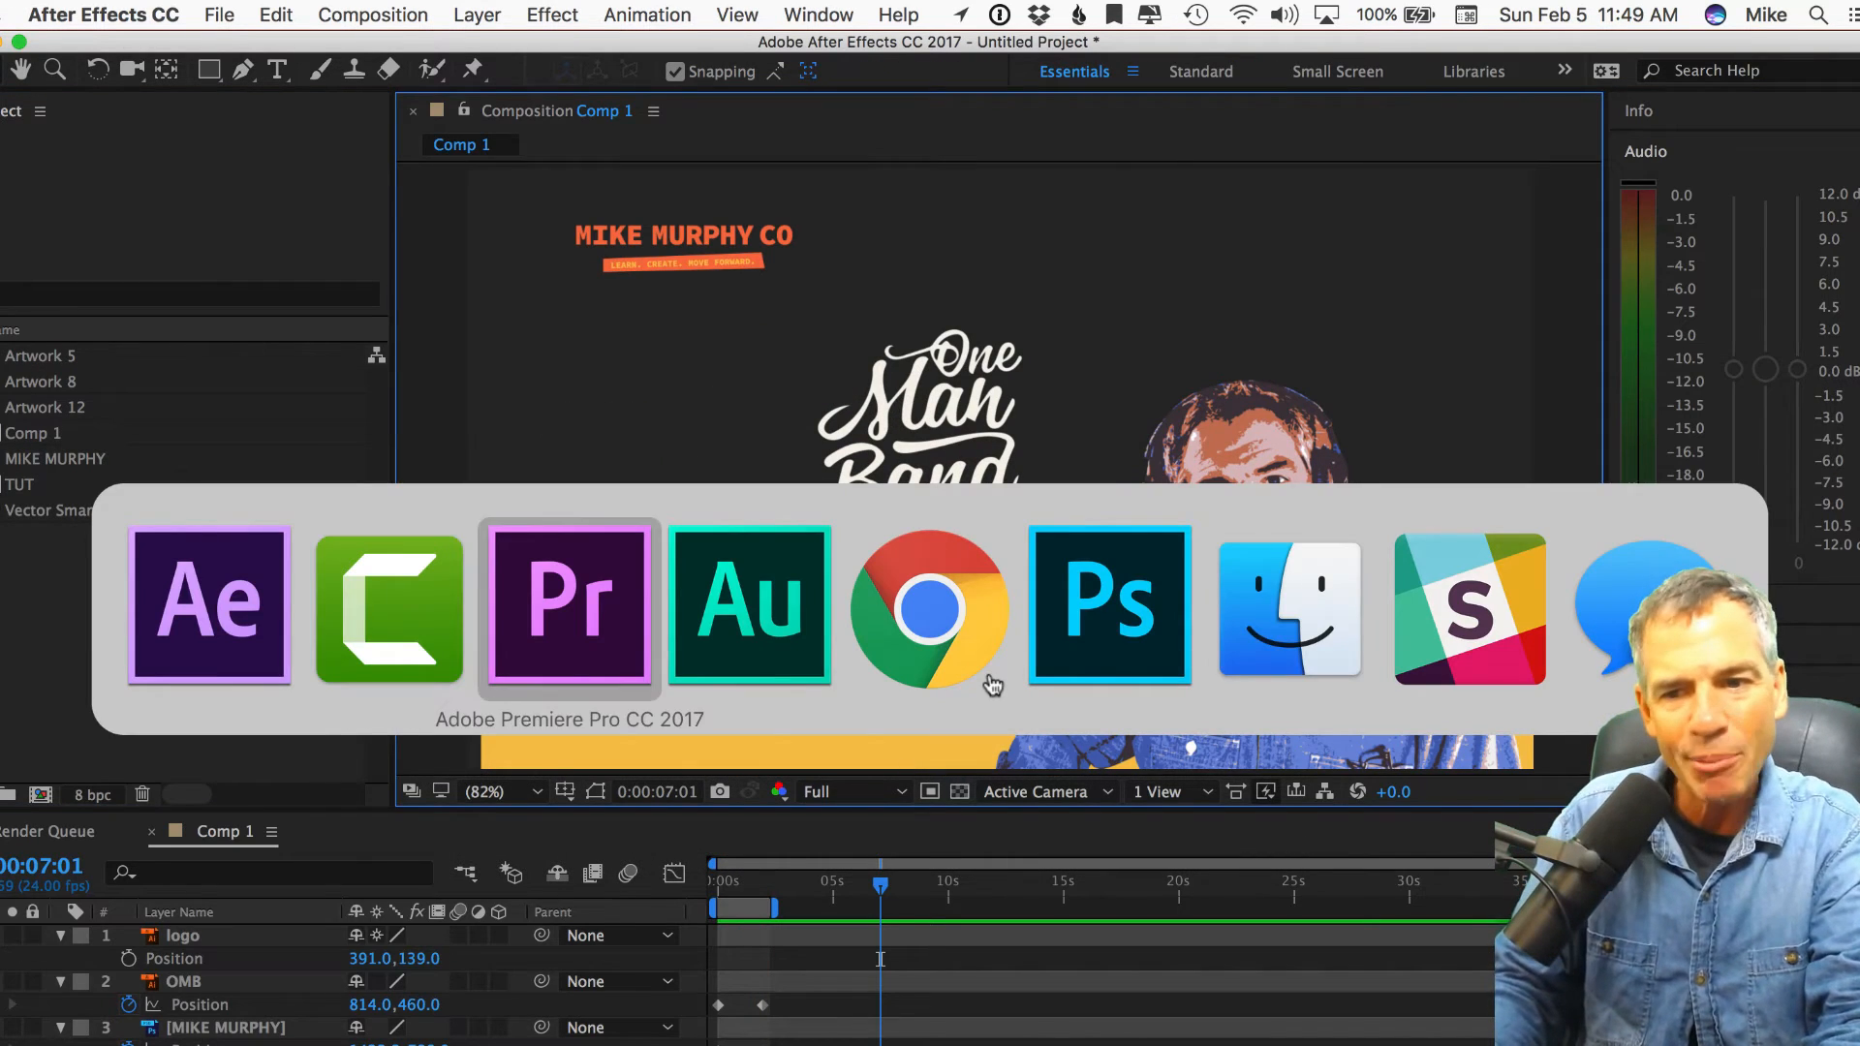
pyautogui.click(749, 606)
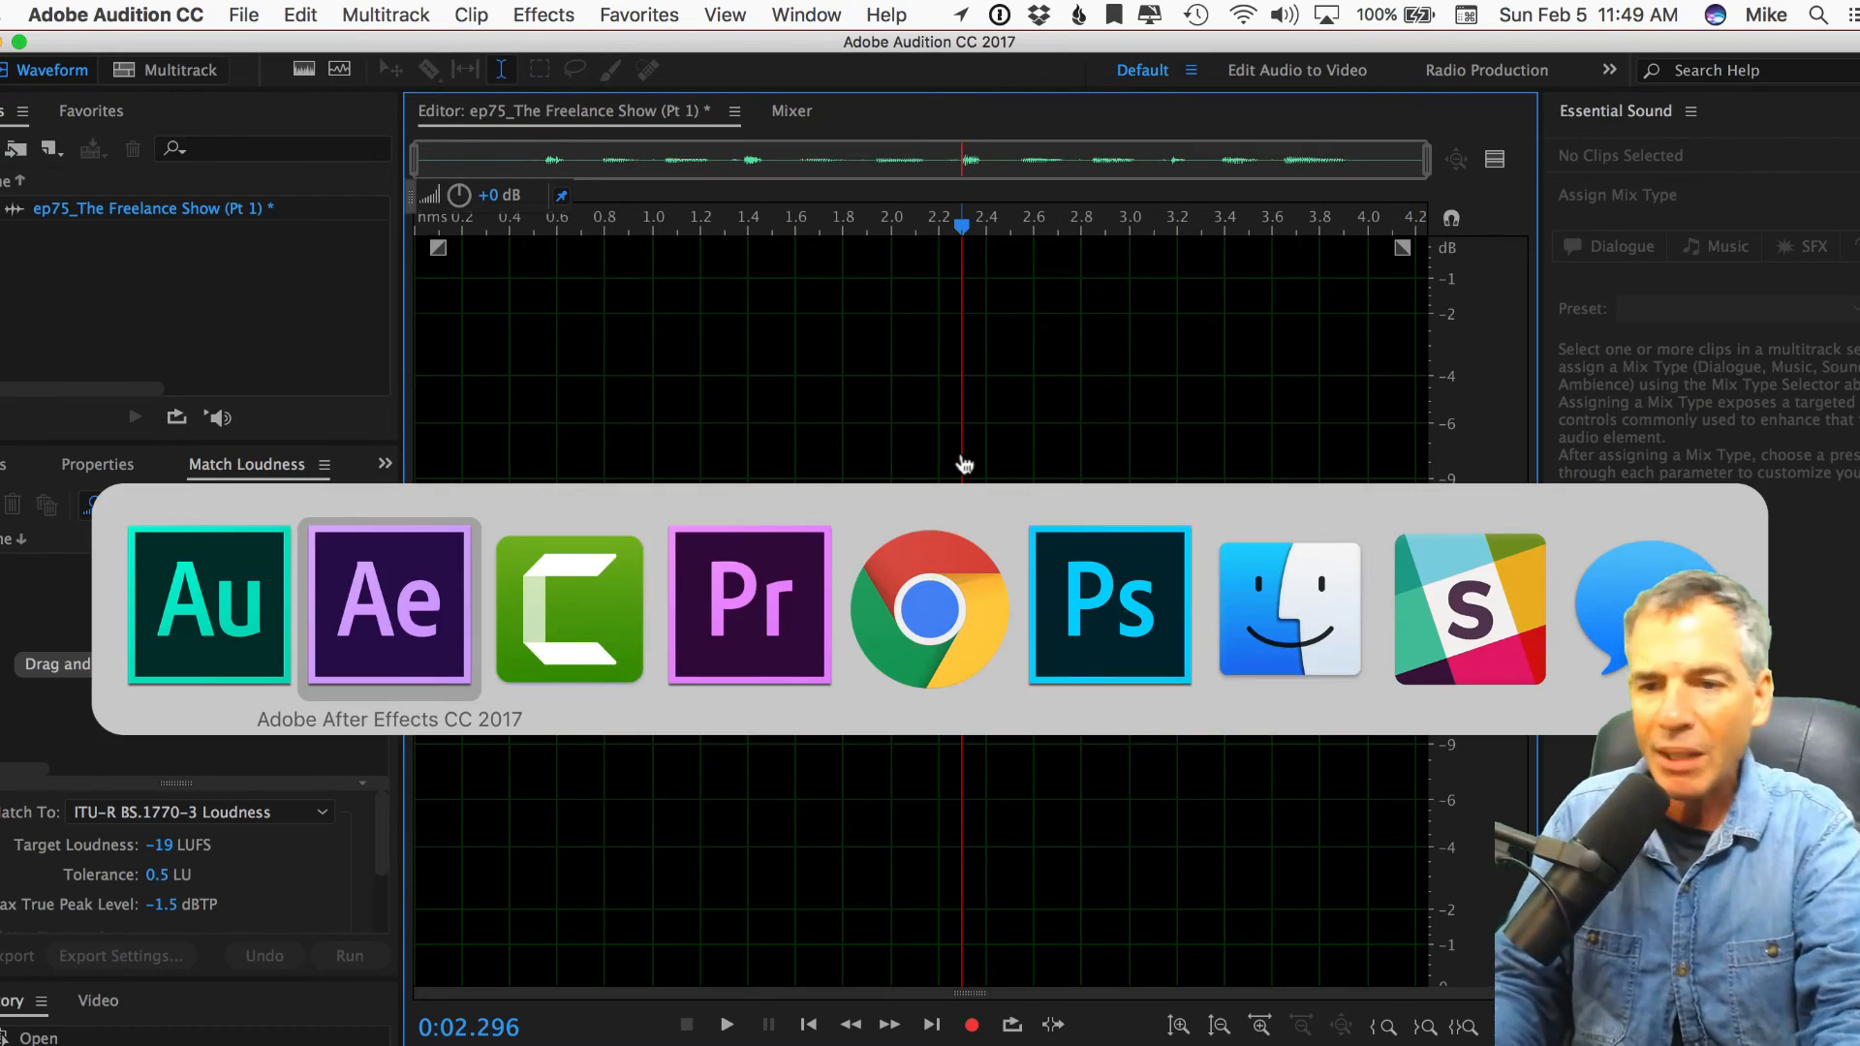
pyautogui.click(749, 607)
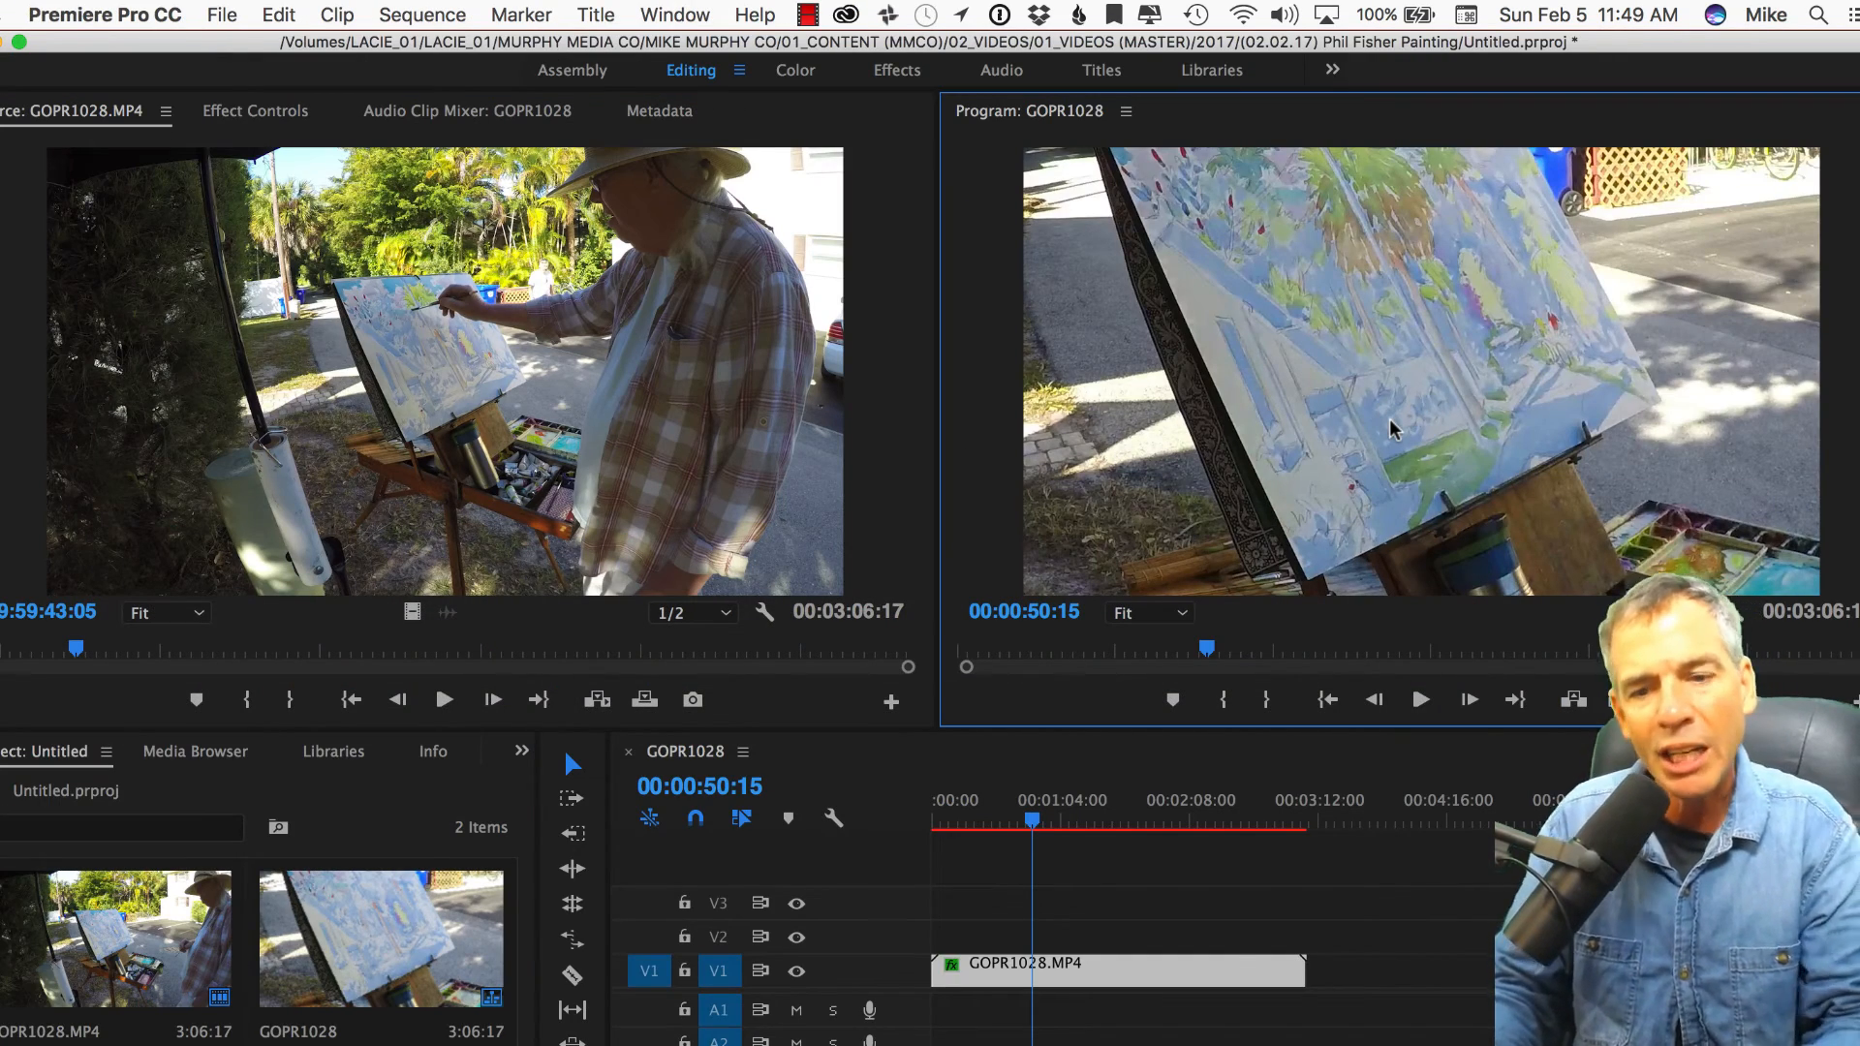